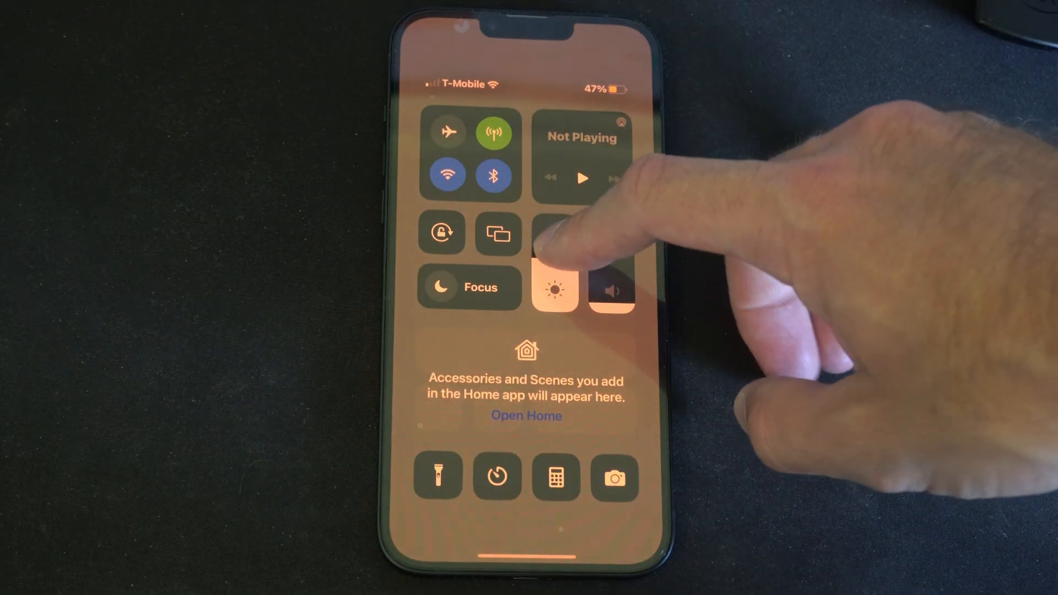
# Expand the brightness panel to confirm Night Shift is on until 3:59 AM, then go home.
pyautogui.click(554, 287)
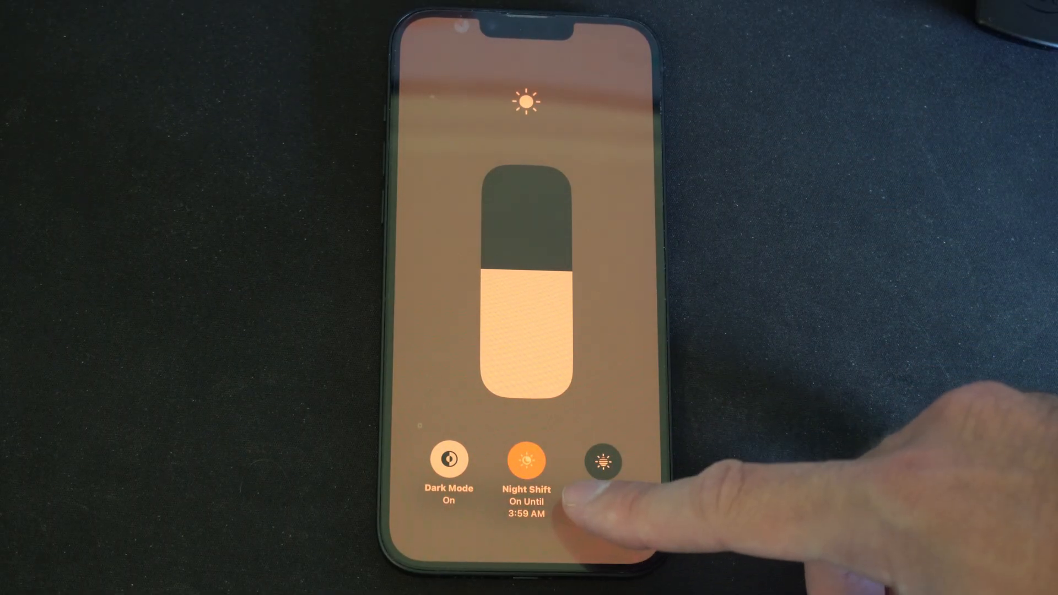
pyautogui.click(603, 460)
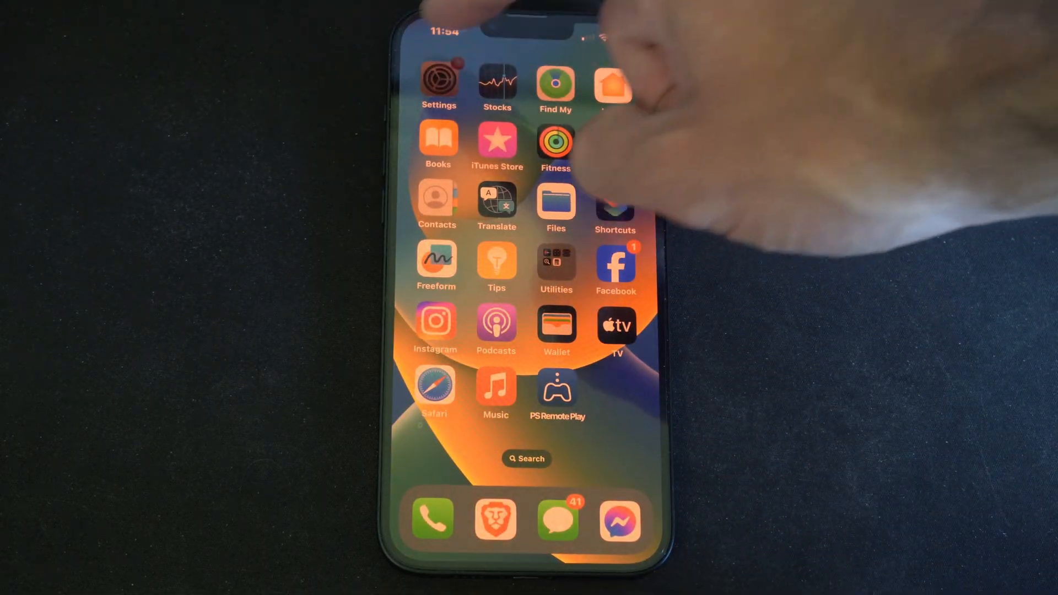
# Go to Display & Brightness > Night Shift and review the 4:00 AM–3:59 AM schedule at warmest temperature.
pyautogui.click(437, 84)
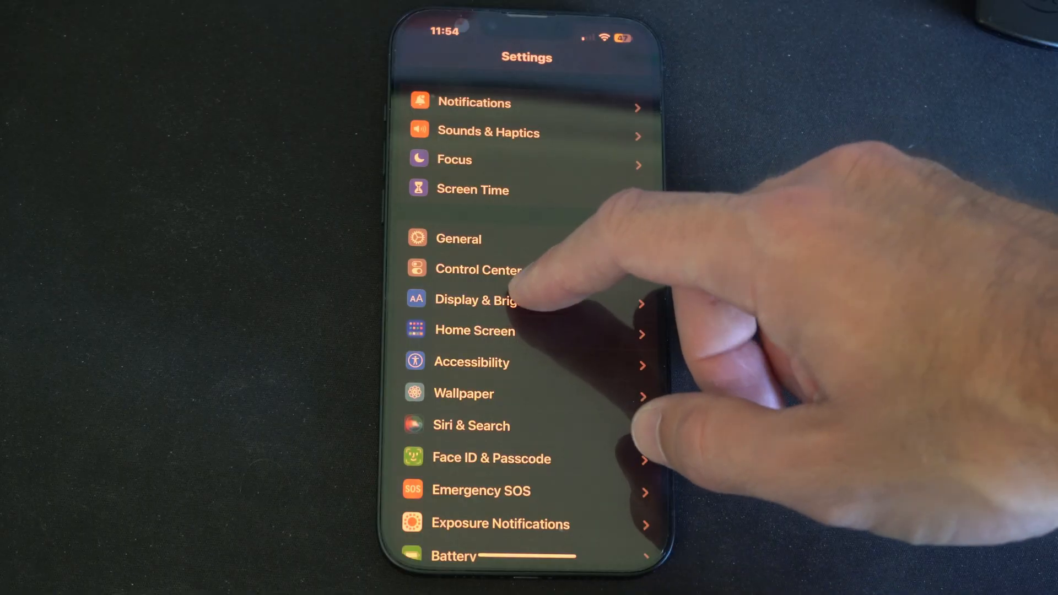
pyautogui.click(477, 300)
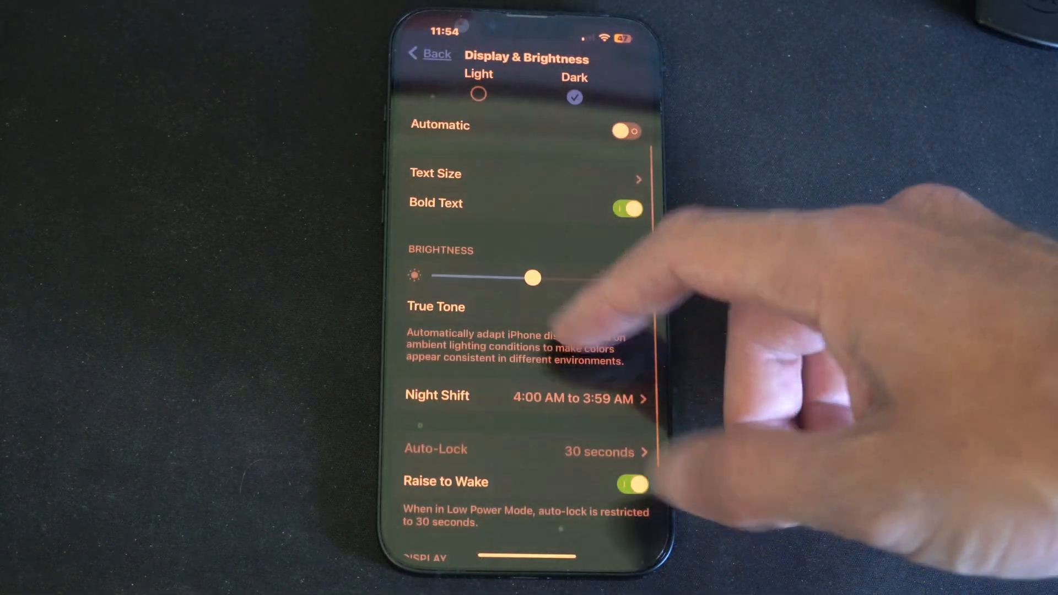
pyautogui.click(527, 398)
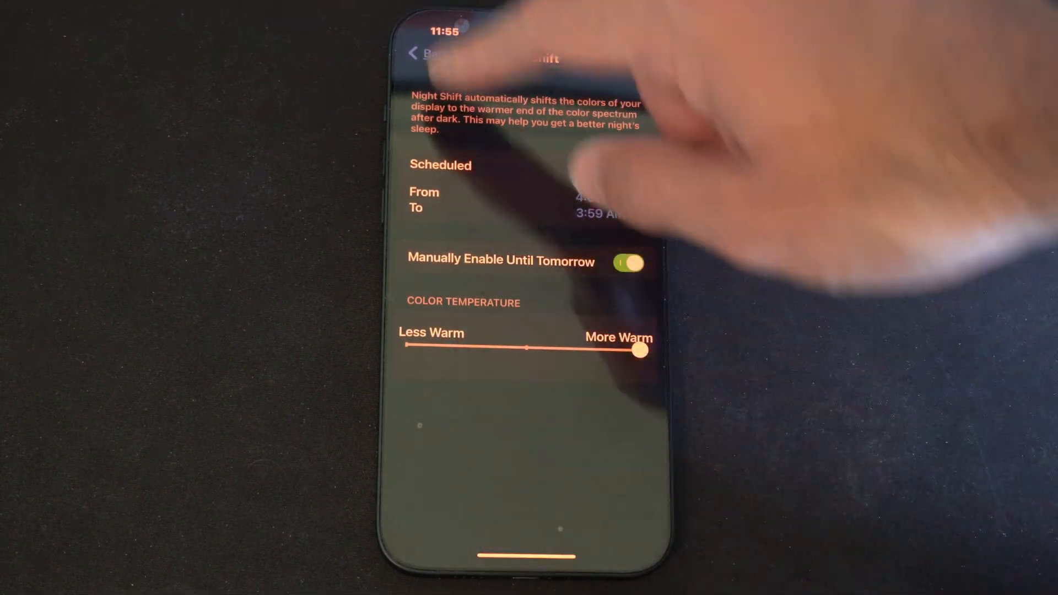
# Back out of Night Shift and Display & Brightness to the main Settings list.
pyautogui.click(432, 53)
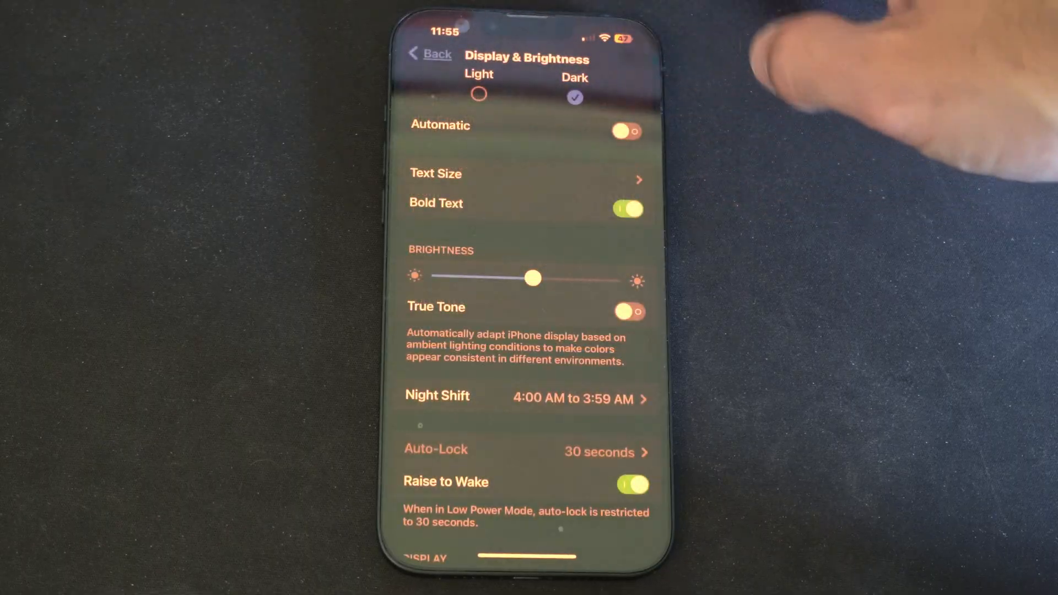
pyautogui.click(431, 54)
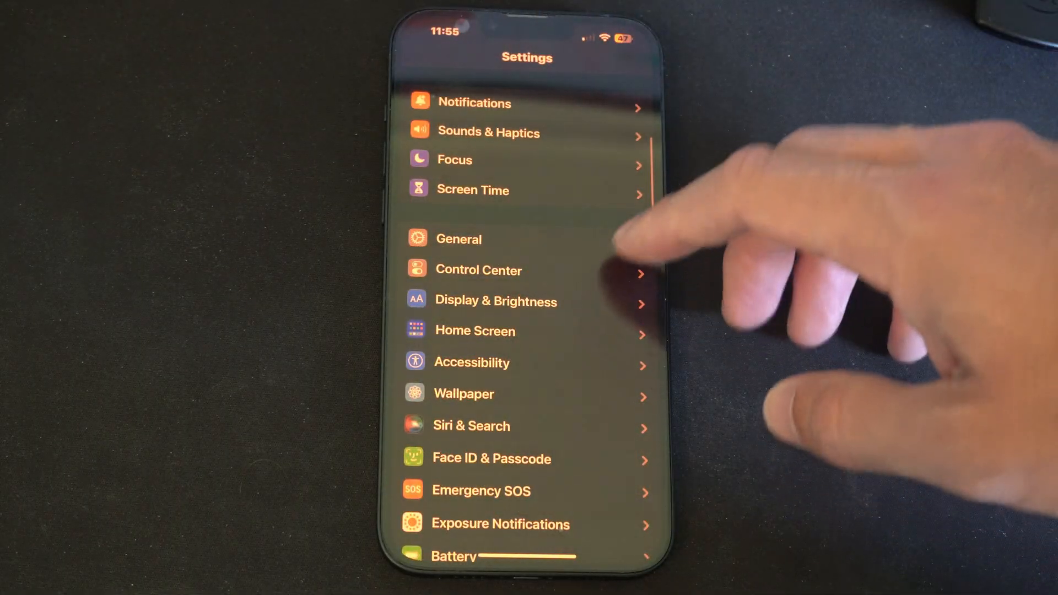
pyautogui.moveTo(620, 283)
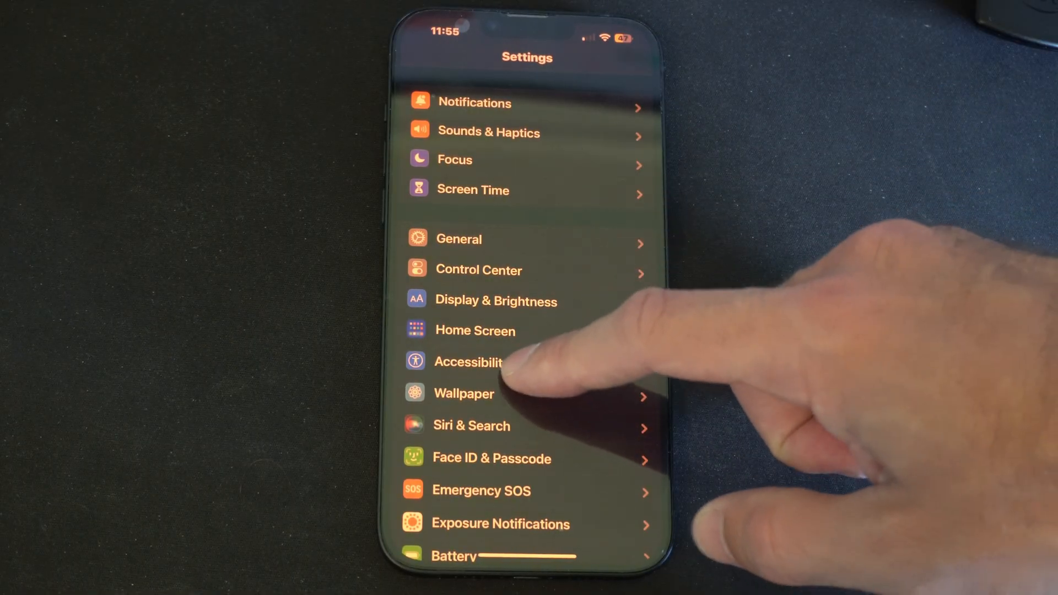
# Navigate Accessibility > Display & Text Size > Color Filters to reach the Color Tint controls.
pyautogui.click(467, 361)
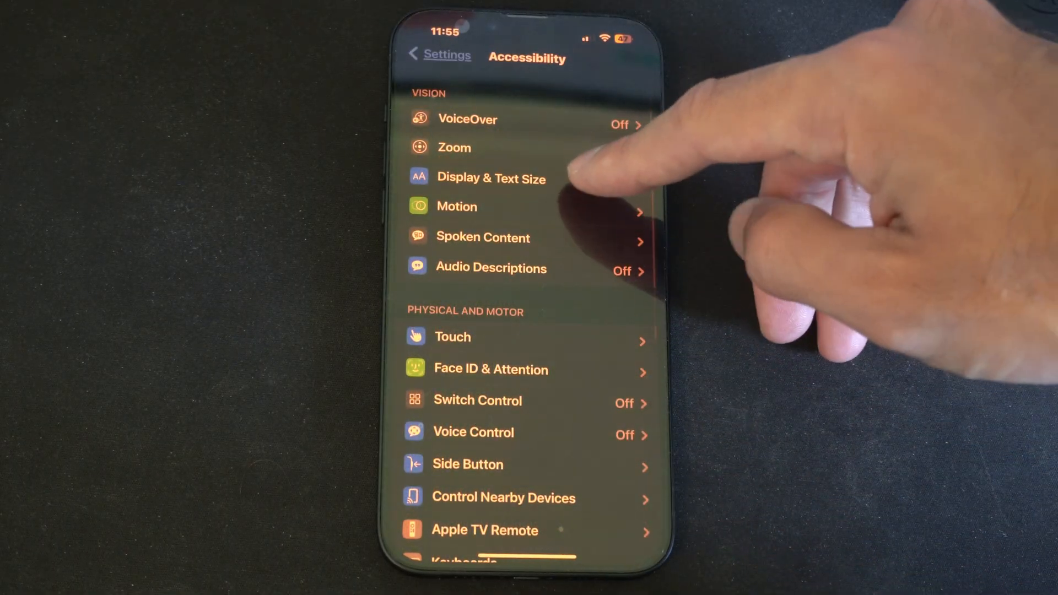
pyautogui.click(491, 178)
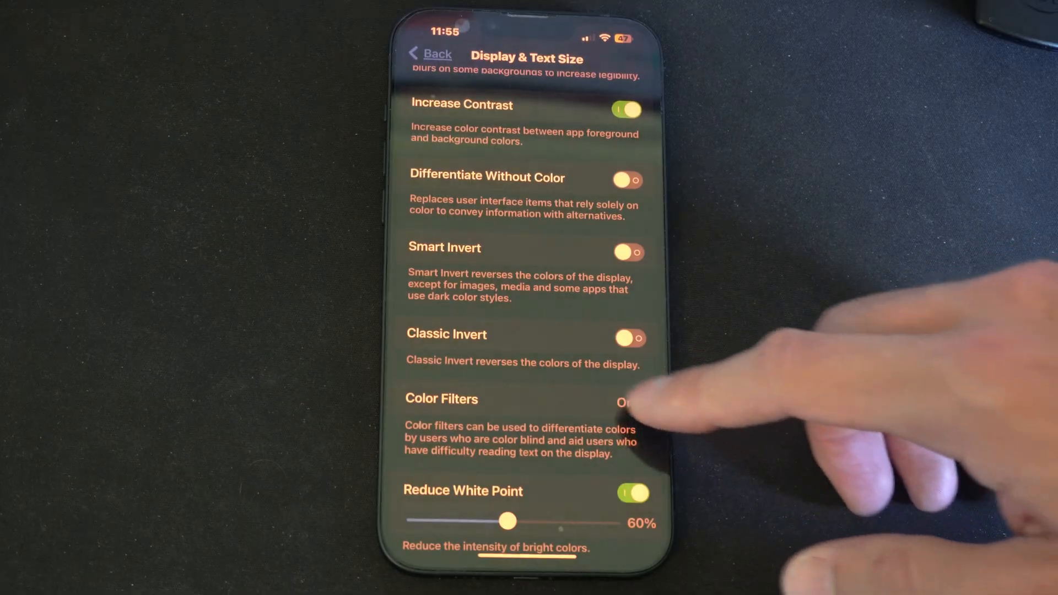
pyautogui.click(441, 398)
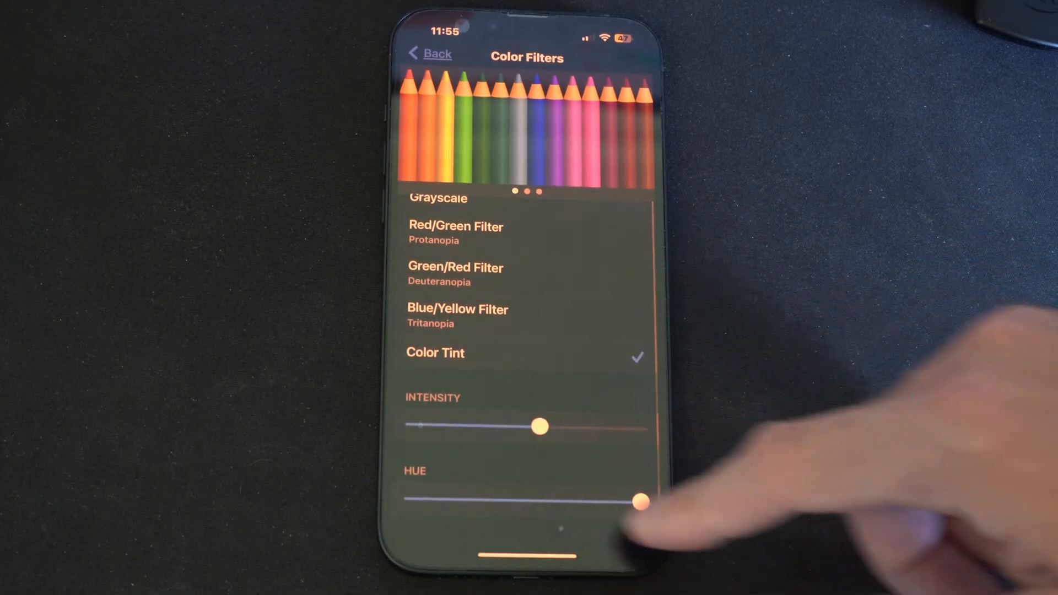
# Raise the Color Tint Intensity slider so the whole display turns deep red.
pyautogui.moveTo(539, 425); pyautogui.dragTo(639, 429)
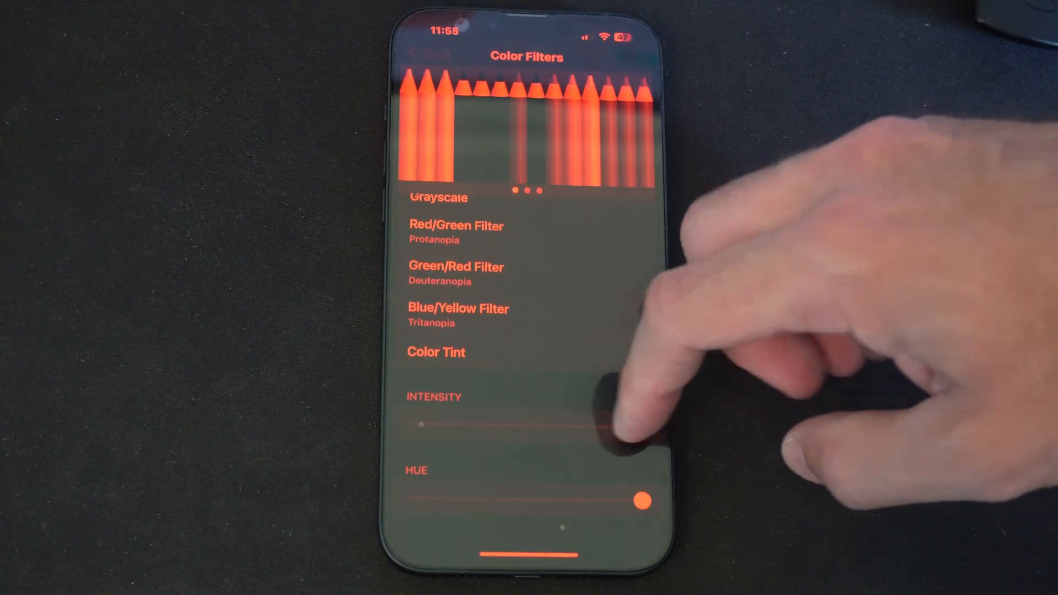
# Drag the Color Tint Intensity back to roughly halfway, keeping the red hue at maximum.
pyautogui.moveTo(422, 425); pyautogui.dragTo(594, 426)
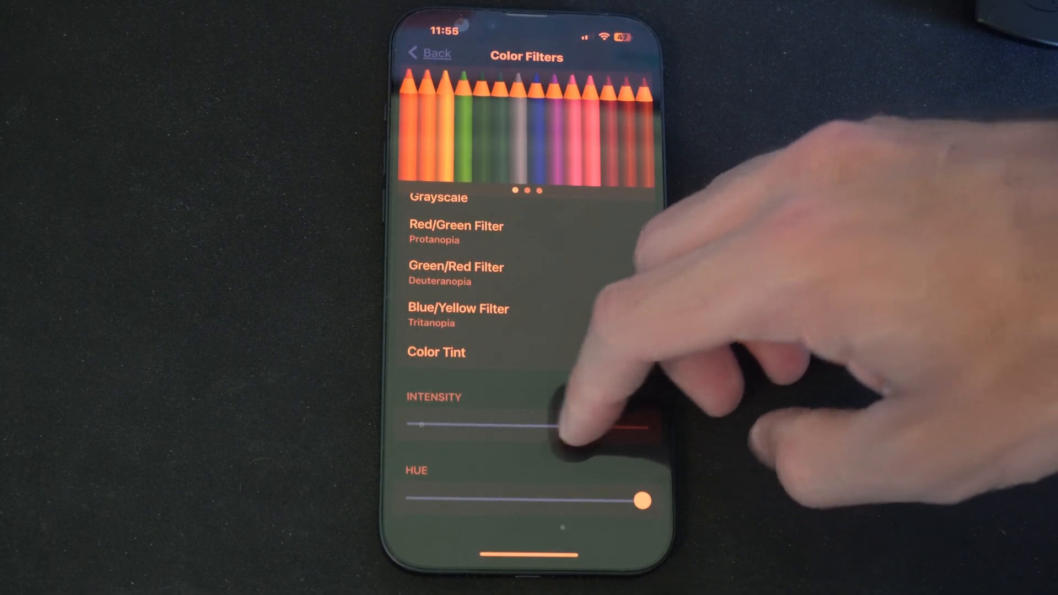
pyautogui.moveTo(416, 425); pyautogui.dragTo(540, 425)
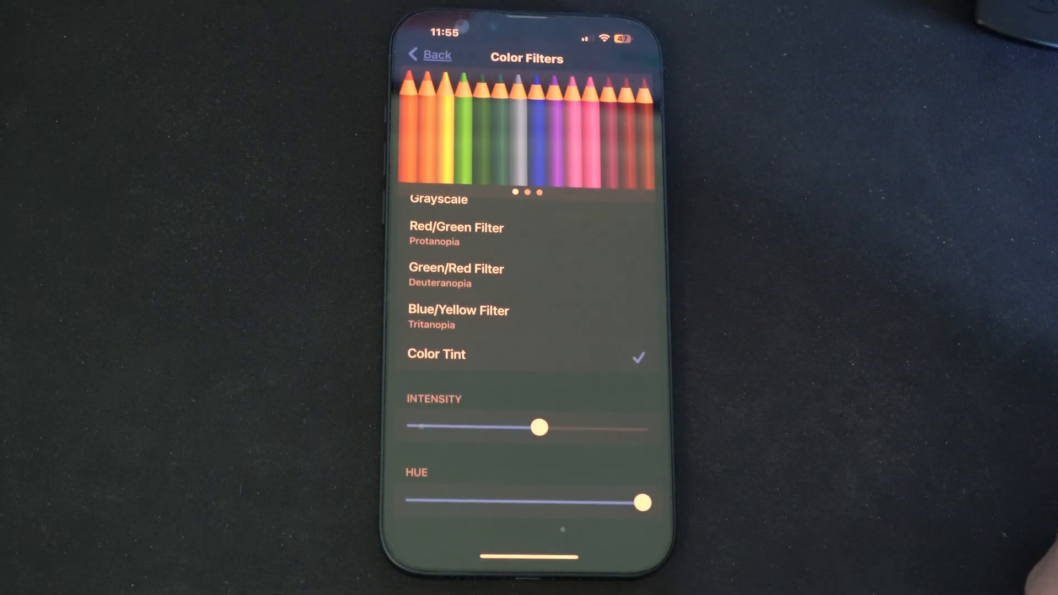